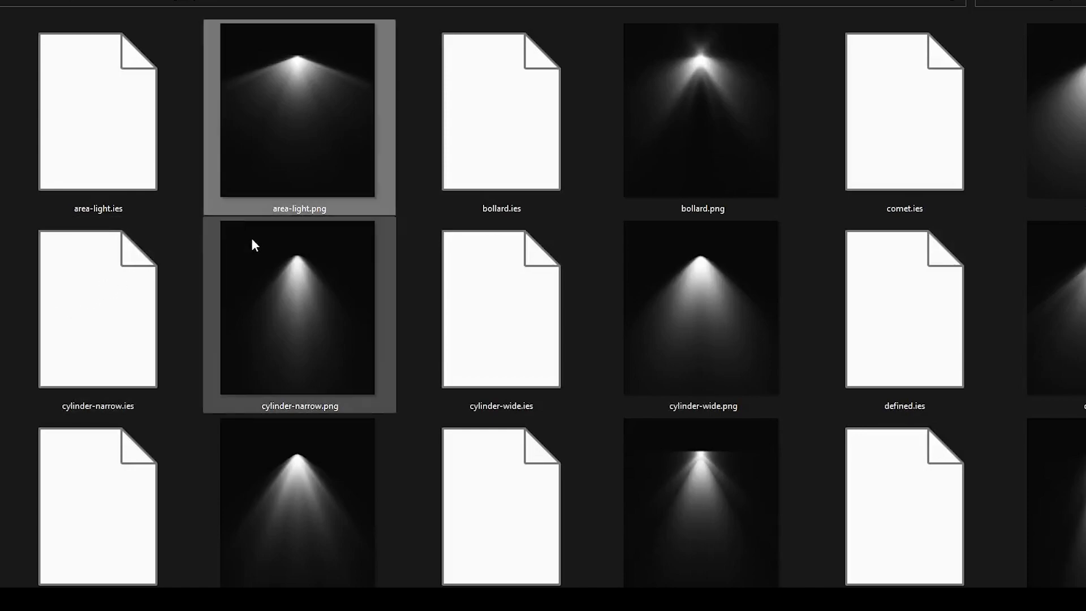
Place an IES spotlight with a chosen .ies profile below the ceiling and render the room in V-Ray
scroll(down, 3)
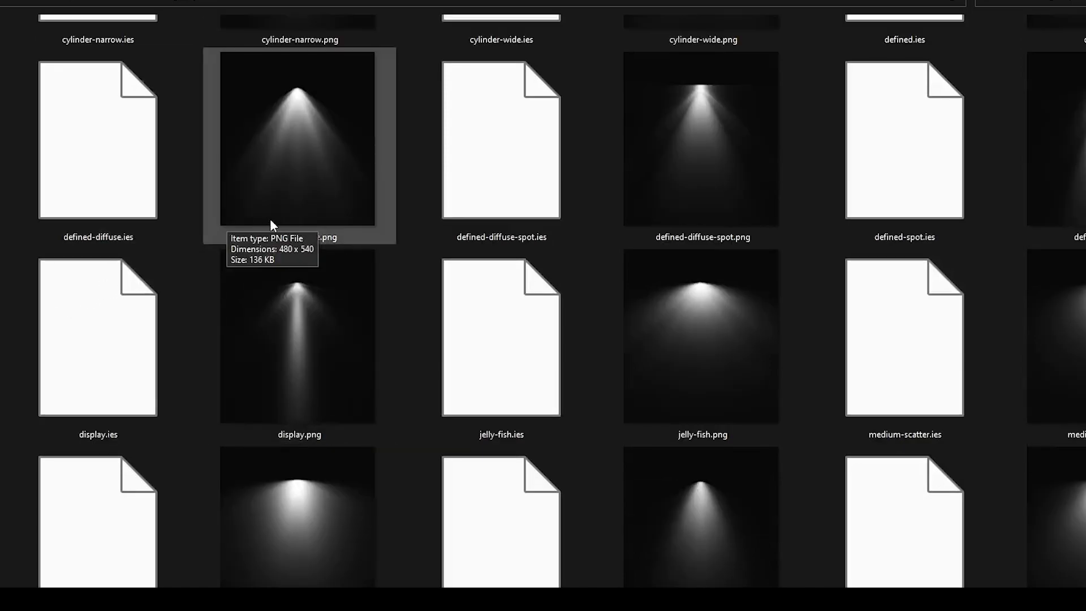
scroll(down, 3)
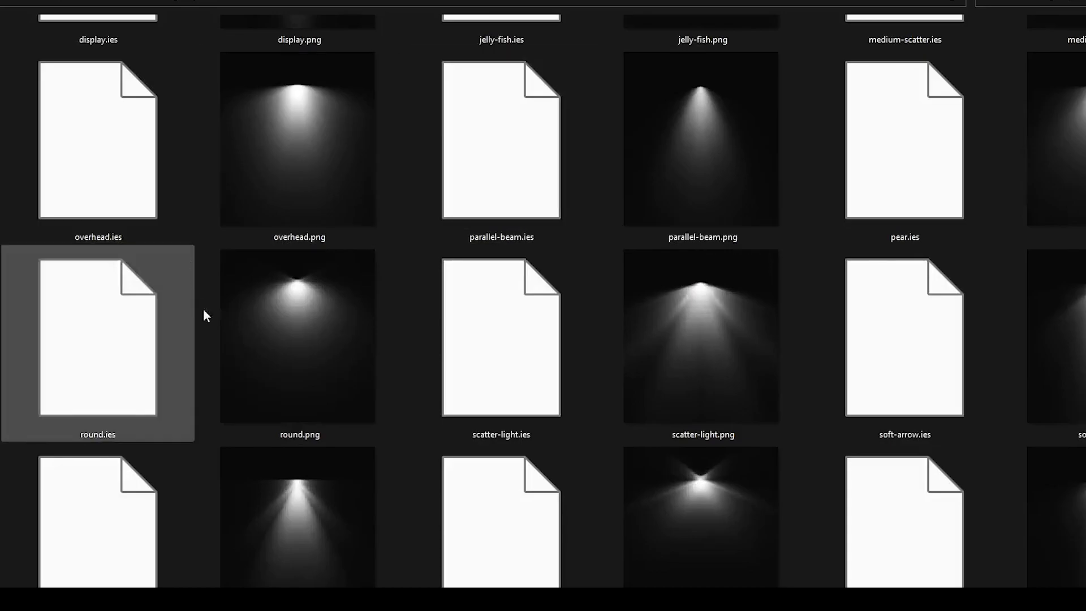
scroll(down, 3)
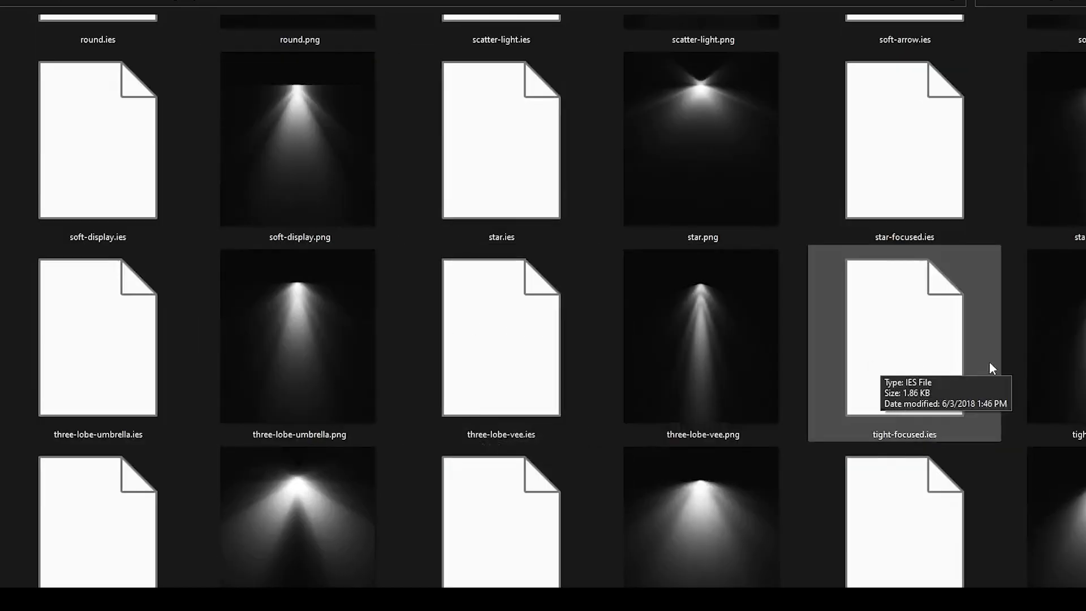
scroll(down, 3)
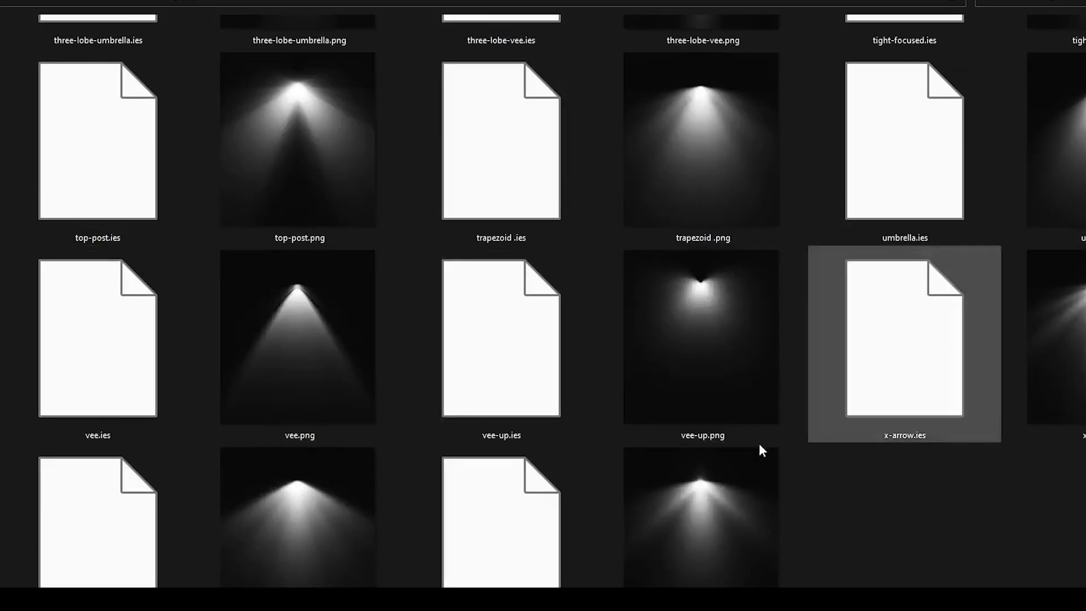
scroll(up, 3)
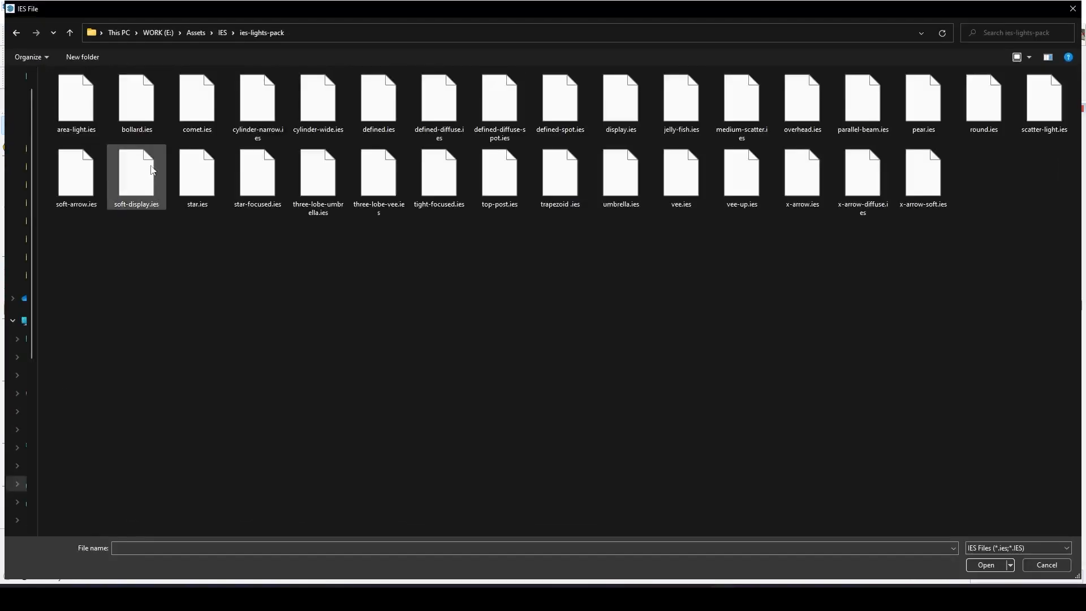
click(257, 104)
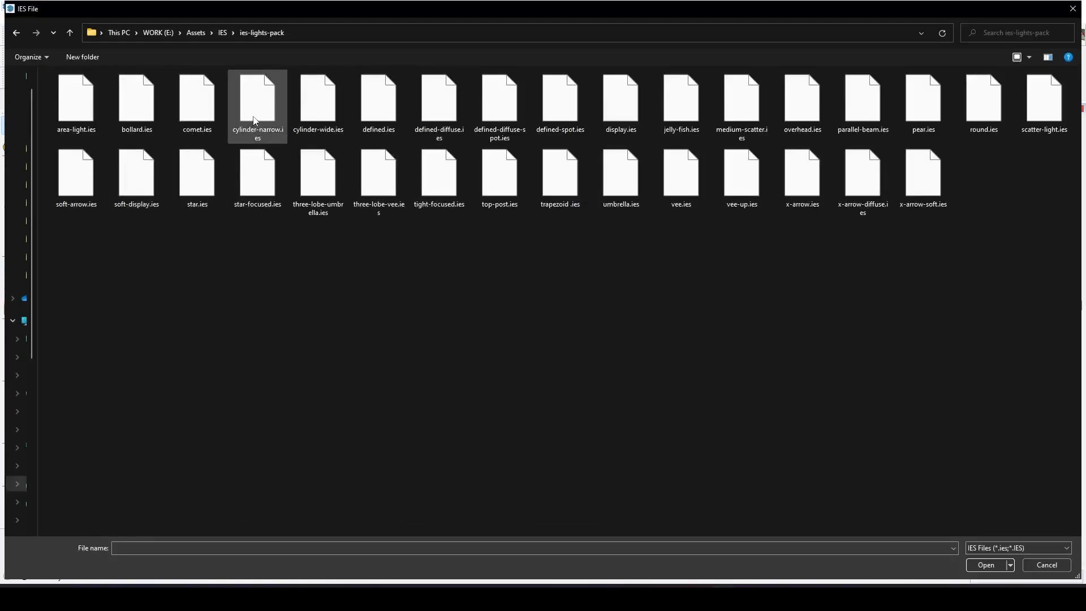
mouse_move(439, 97)
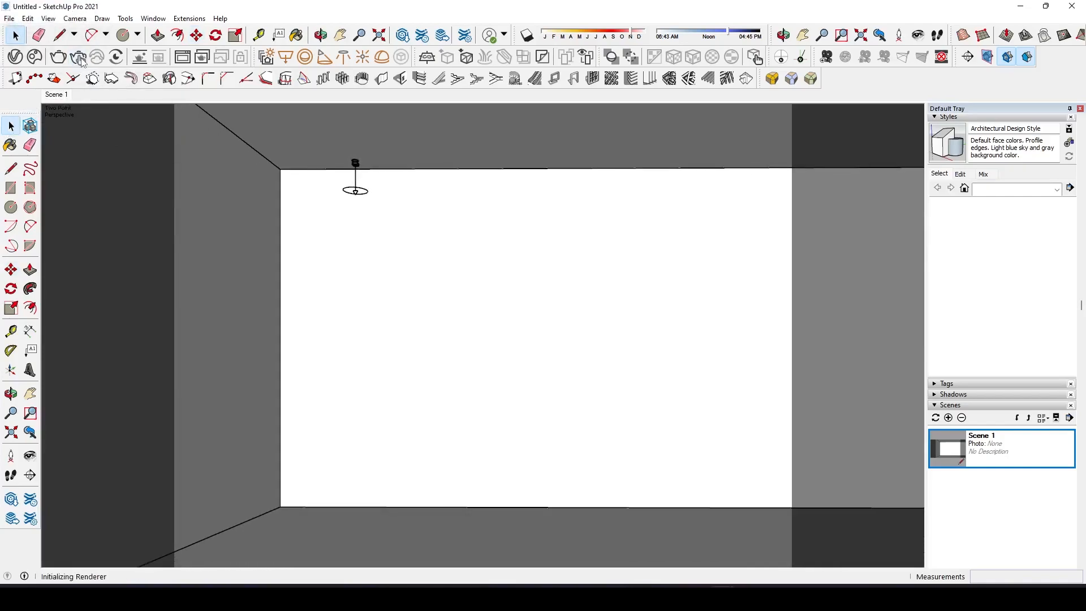
click(825, 36)
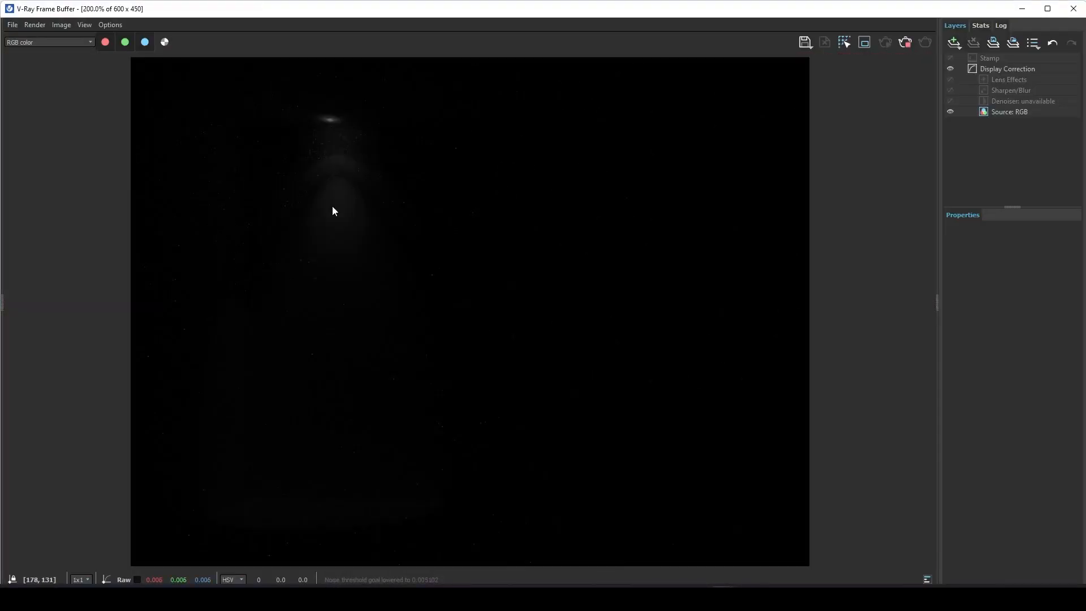
mouse_move(522, 380)
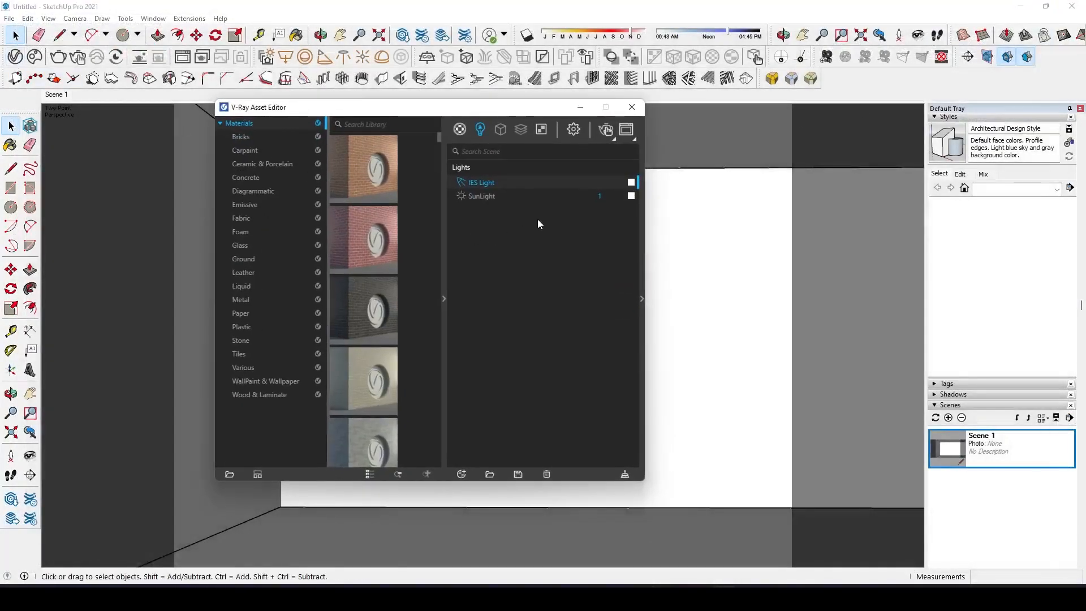
mouse_move(644, 213)
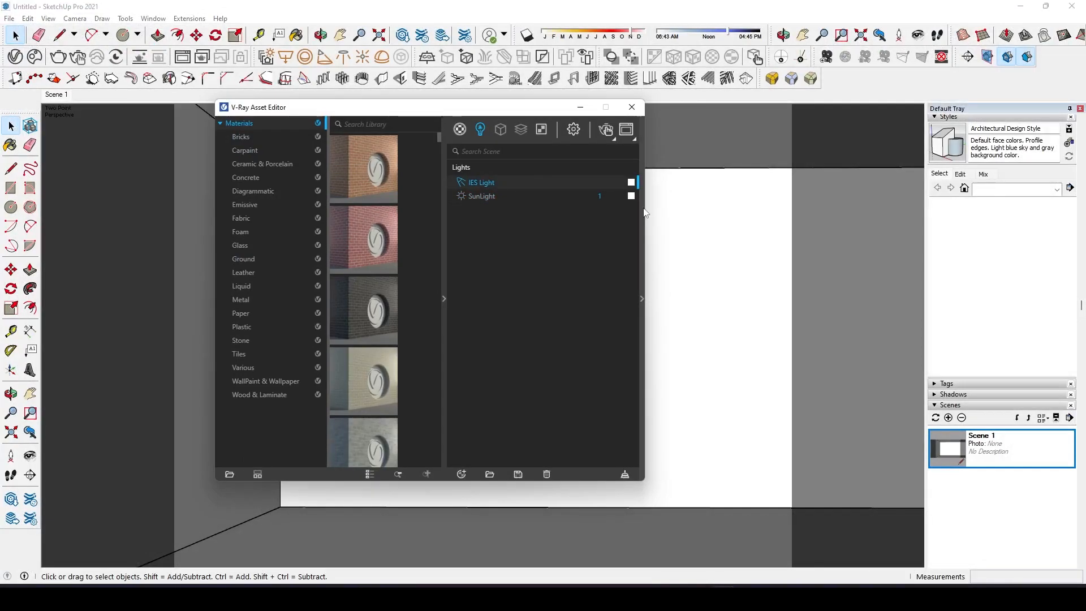
Enable Intensity (lm) on the IES Light in the Asset Editor and raise it to 1,700 lumens
click(481, 182)
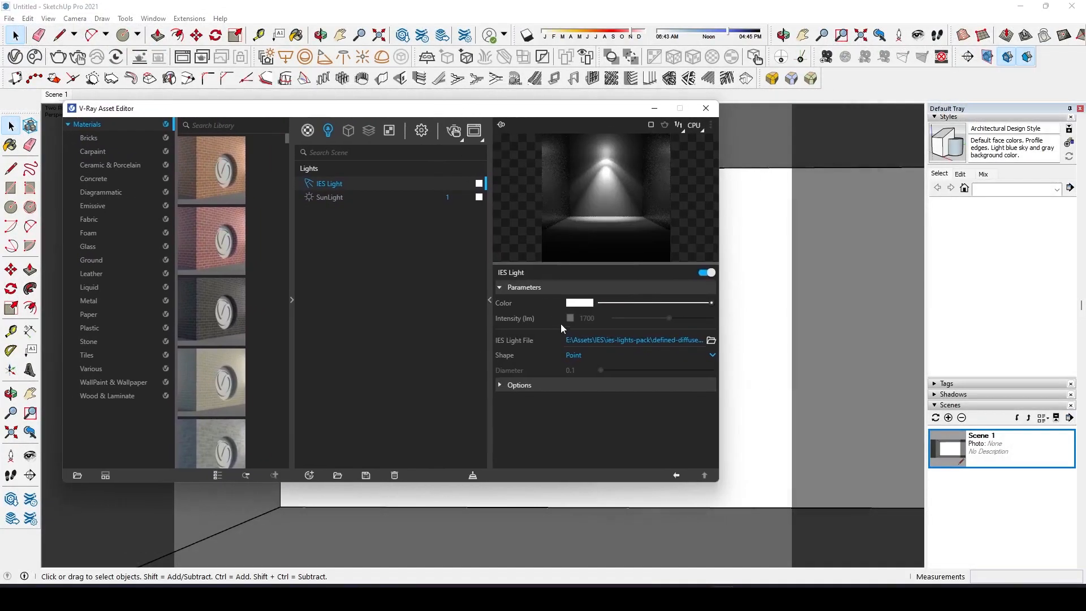
click(571, 318)
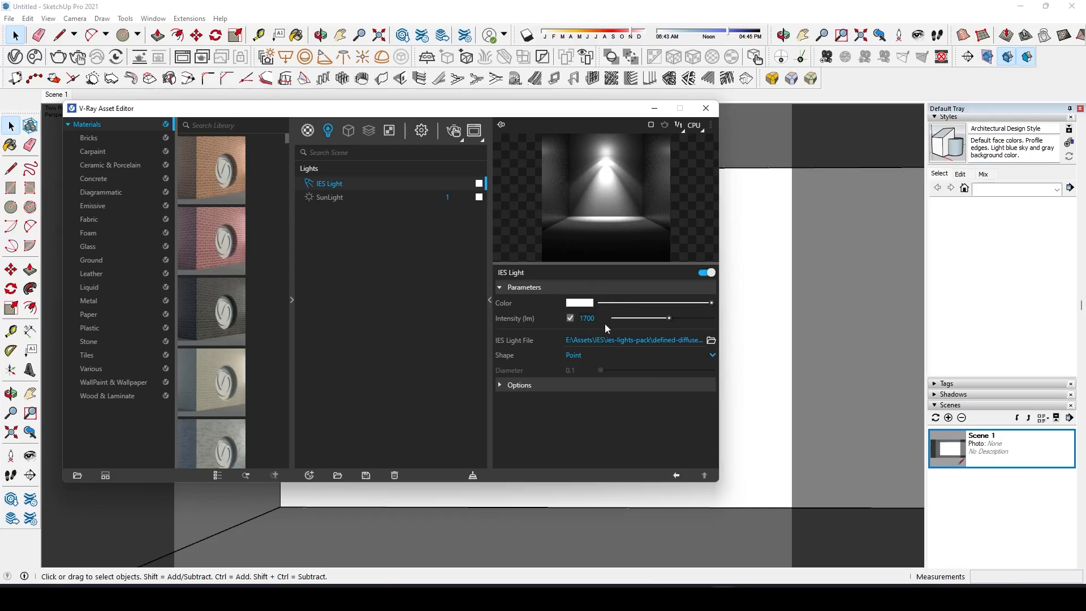
double_click(587, 318)
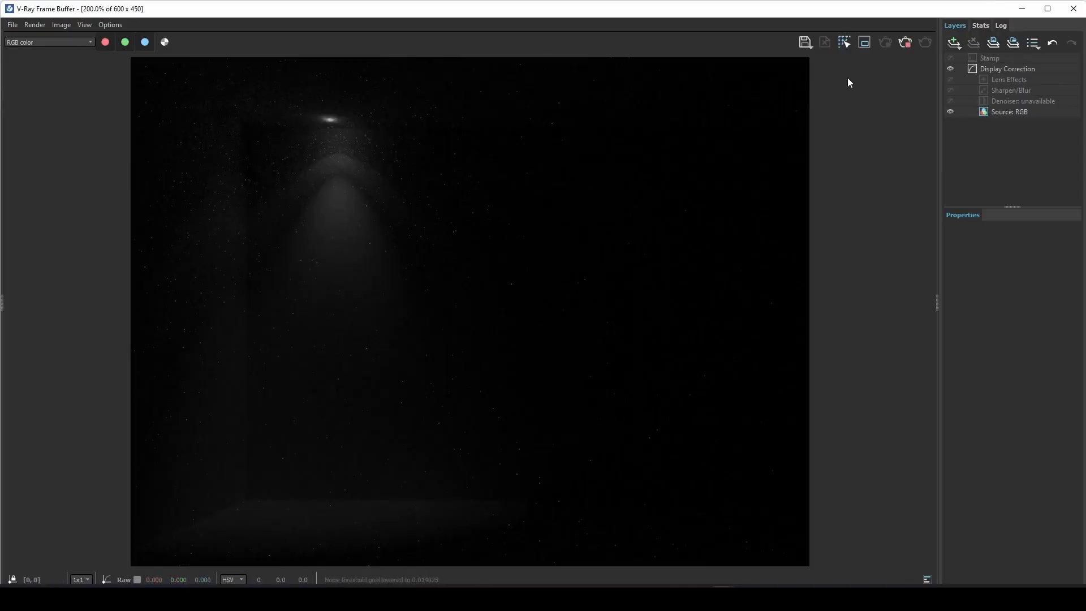
mouse_move(372, 113)
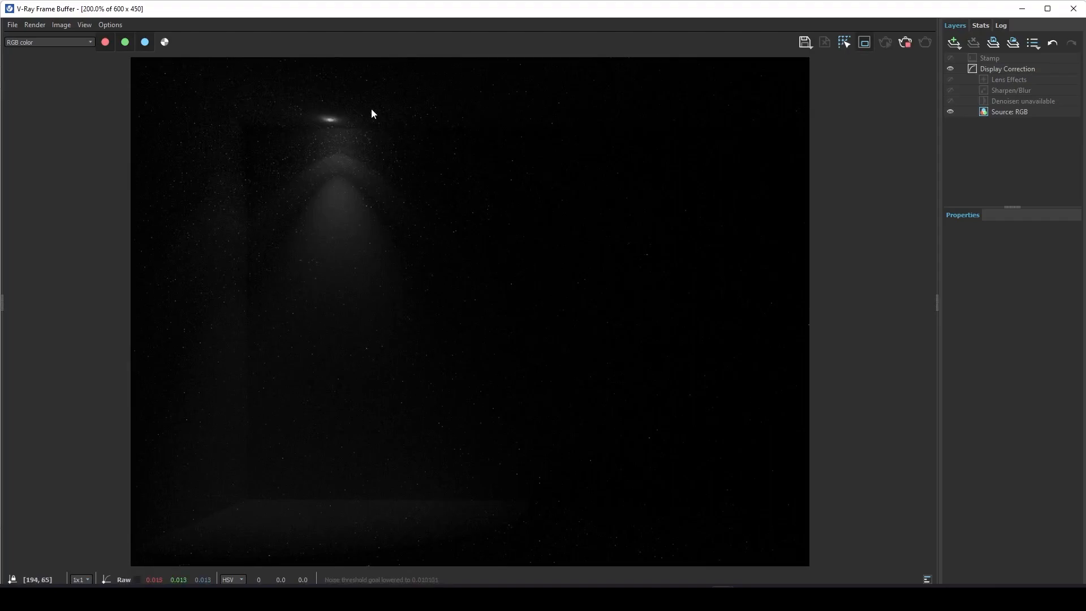
mouse_move(382, 283)
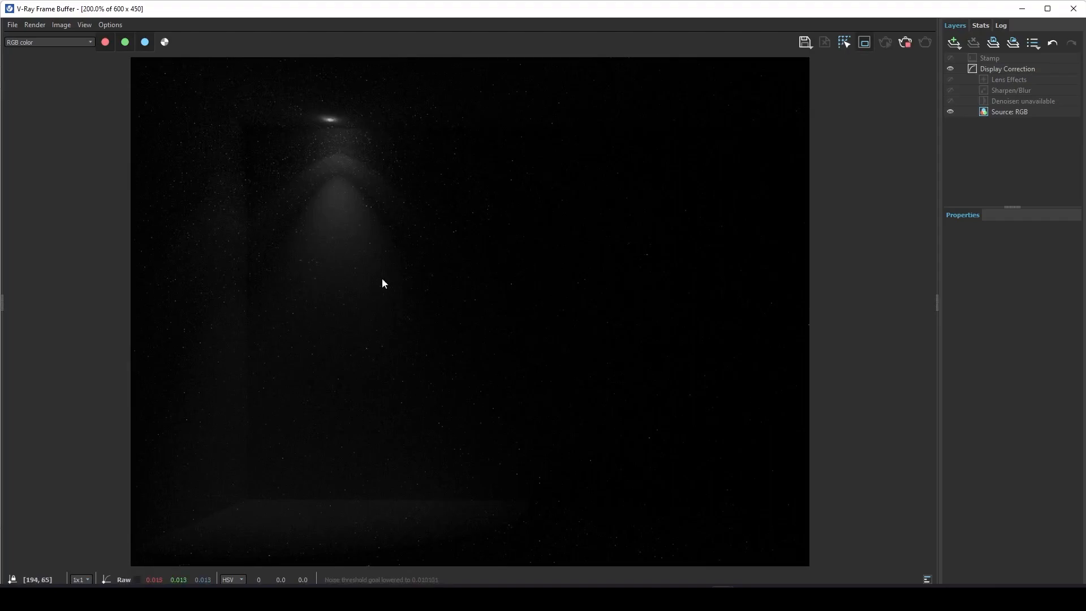
Load tight-focused.ies onto the light at 3,000 lumens and select the spotlight in the room
drag(310, 111, 421, 185)
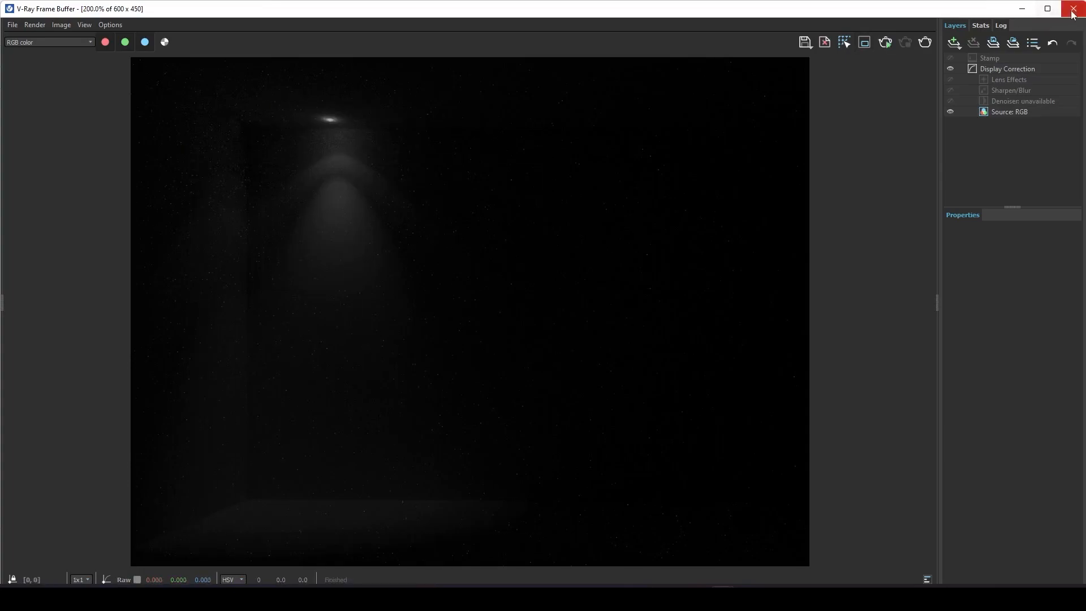
click(1072, 8)
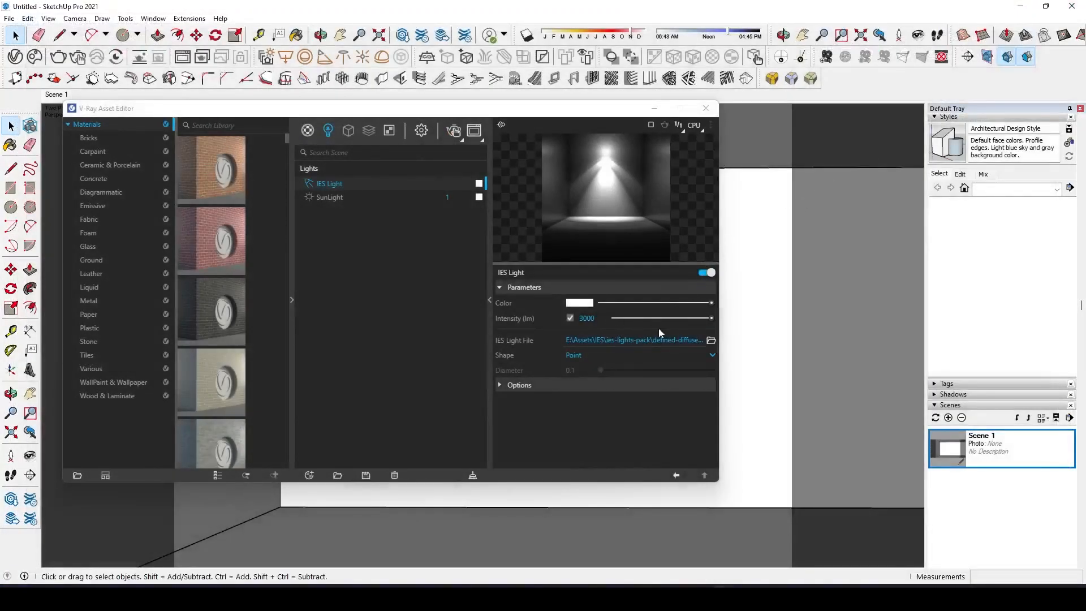
click(711, 340)
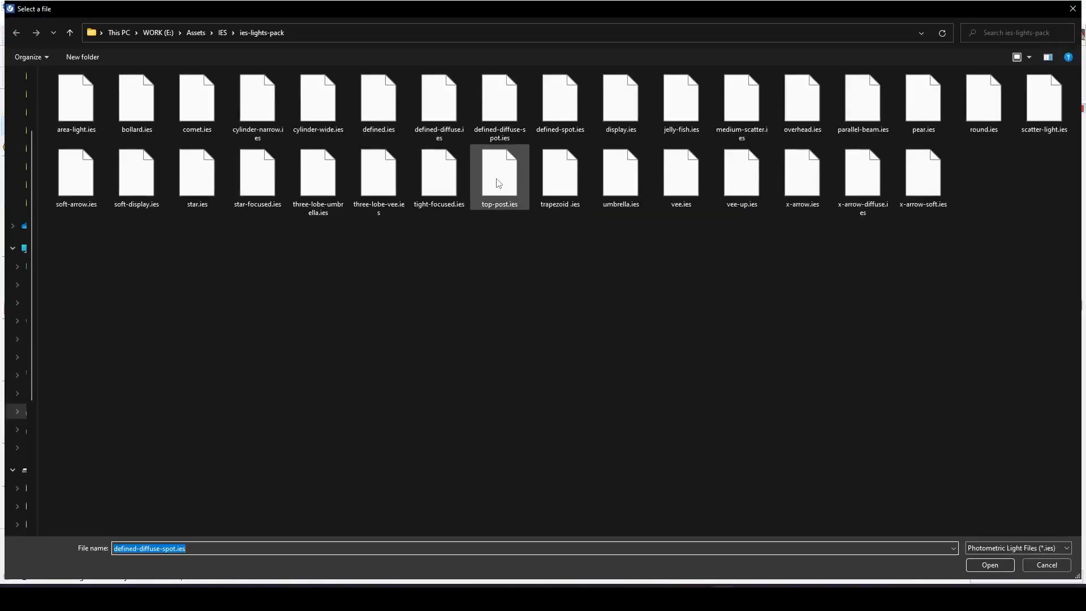
click(989, 564)
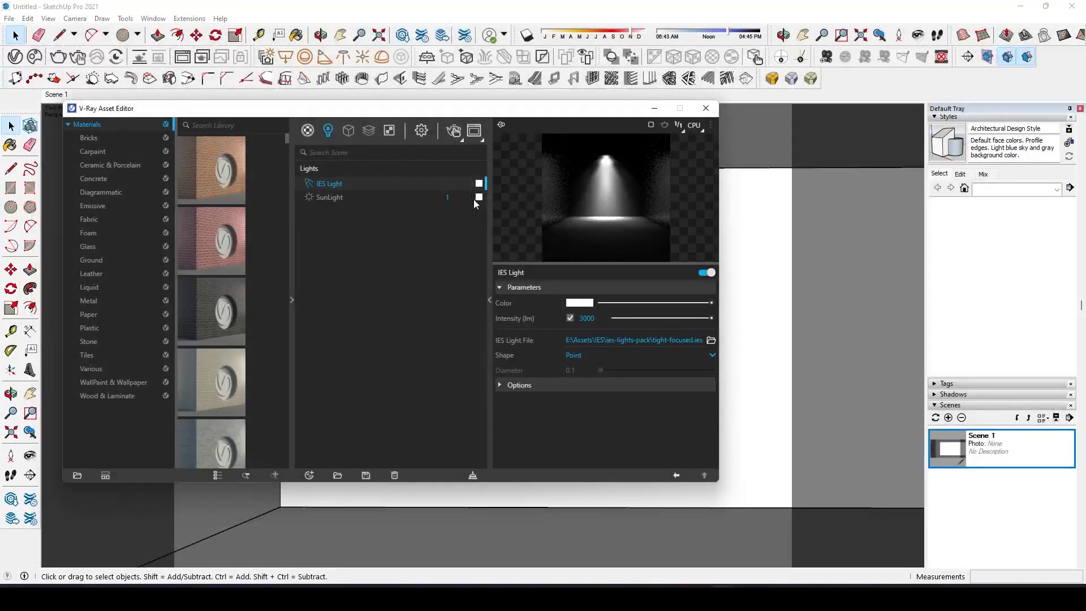
click(705, 108)
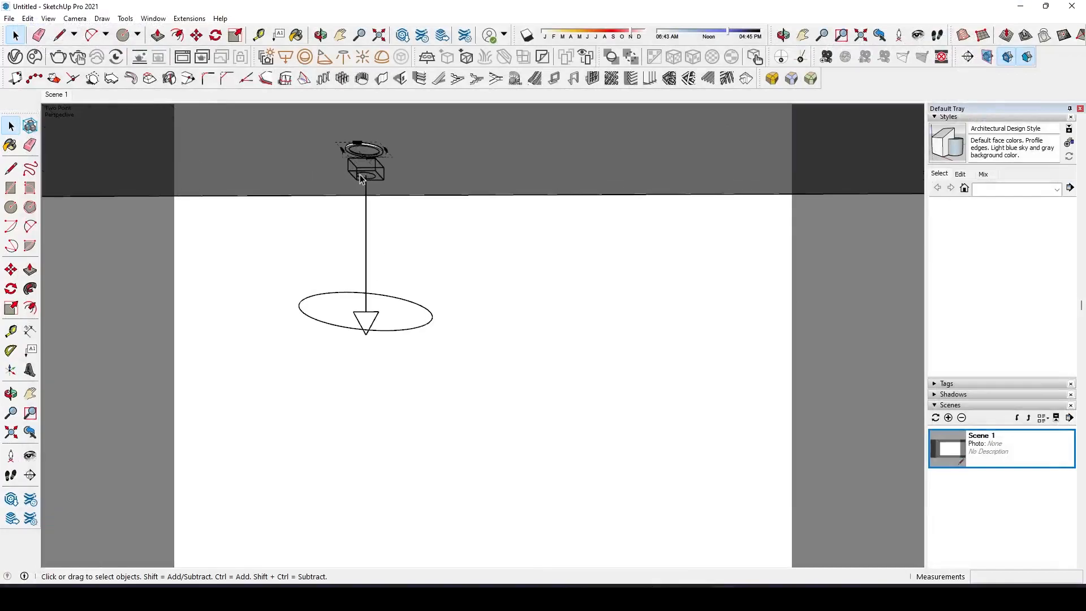
click(366, 167)
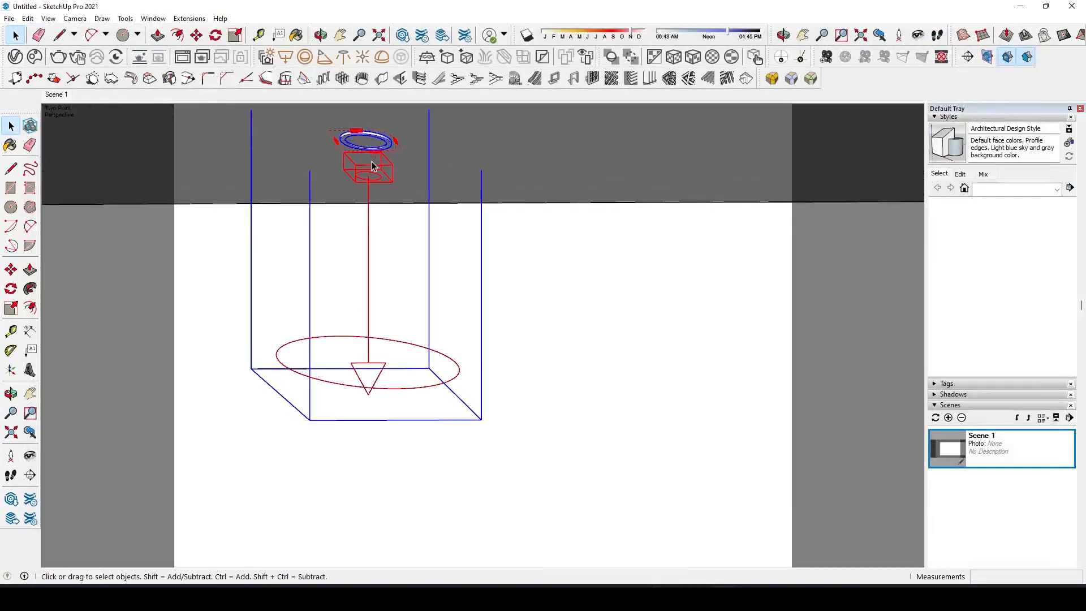